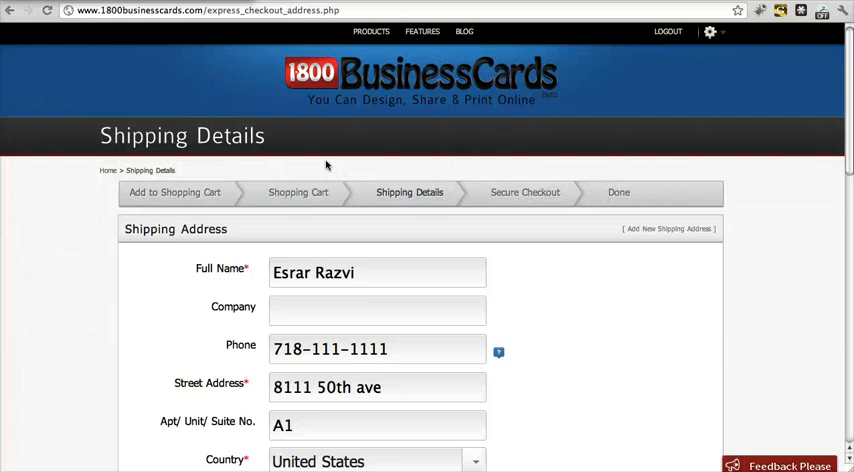
Review the shipping details and continue to secure checkout.
{"action": "scroll", "scroll_direction": "down", "scroll_amount": 3}
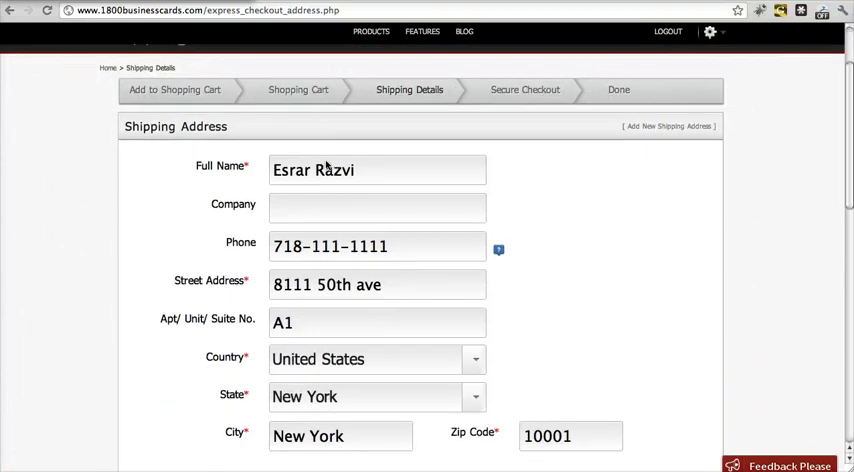
{"action": "scroll", "scroll_direction": "down", "scroll_amount": 3}
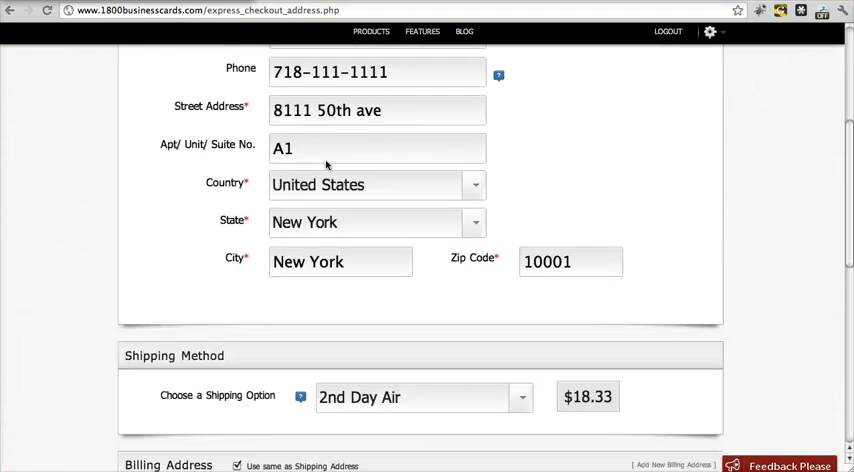
{"action": "scroll", "scroll_direction": "down", "scroll_amount": 3}
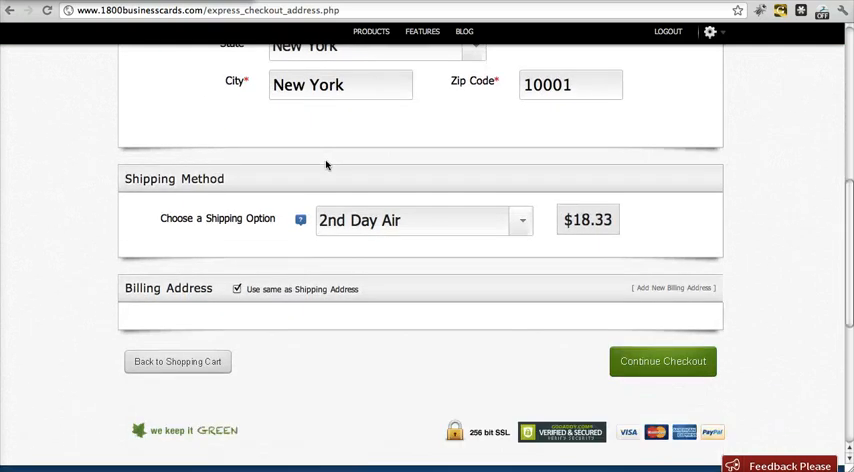
{"action": "mouse_move", "coordinate": [327, 171]}
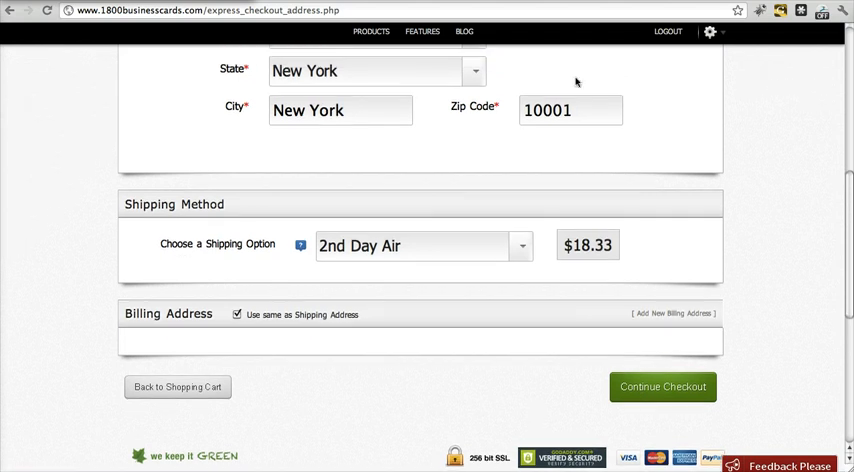
{"action": "left_click", "coordinate": [662, 387]}
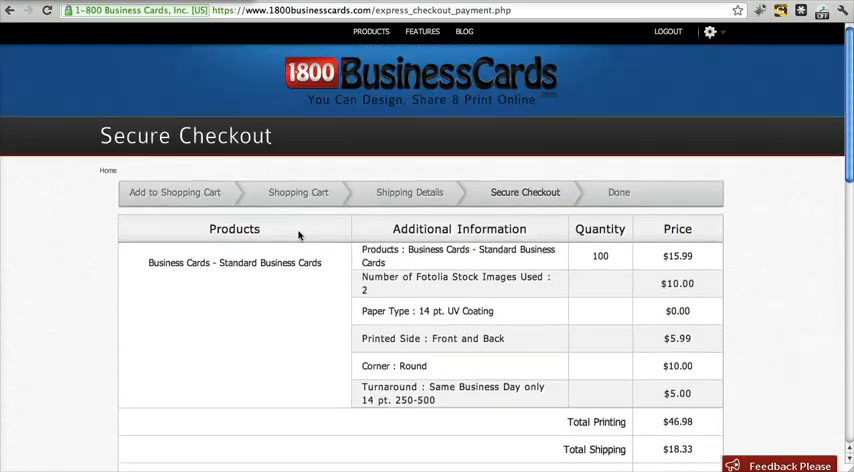
Review the $65.31 grand total, addresses and PayPal Standard payment option.
{"action": "scroll", "scroll_direction": "down", "scroll_amount": 3}
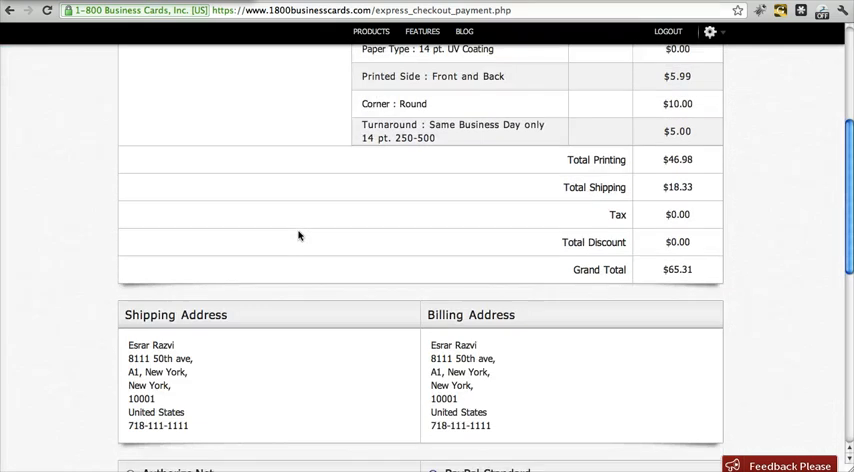
{"action": "scroll", "scroll_direction": "down", "scroll_amount": 3}
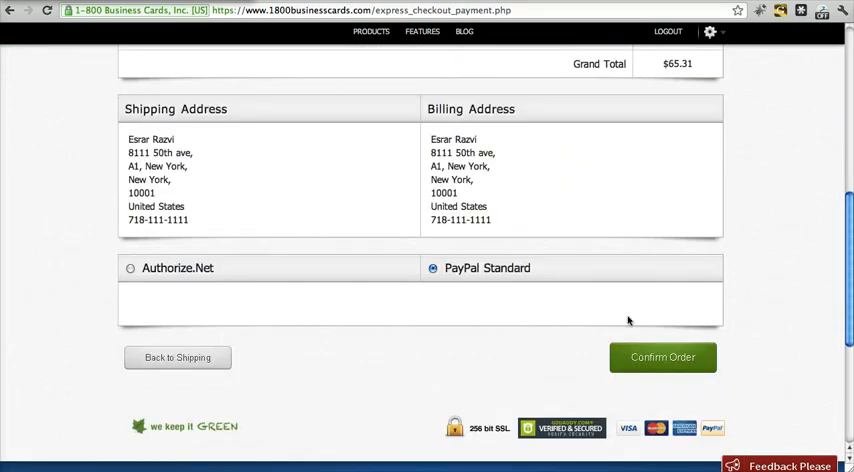
{"action": "scroll", "scroll_direction": "down", "scroll_amount": 3}
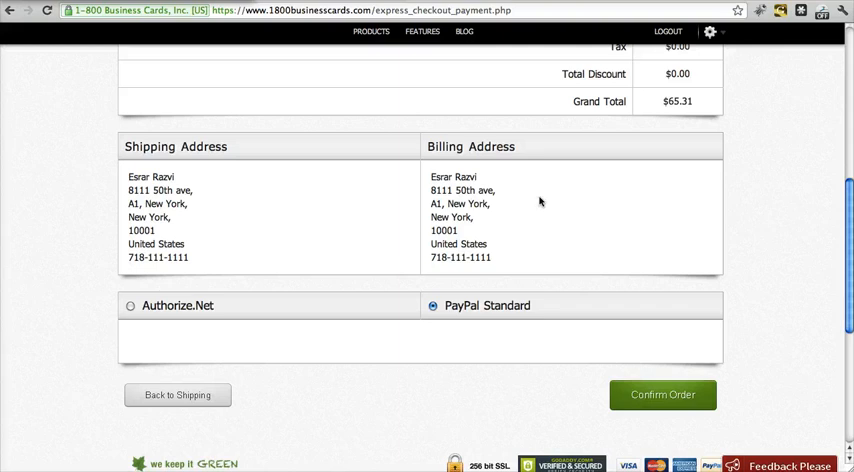
{"action": "scroll", "scroll_direction": "down", "scroll_amount": 3}
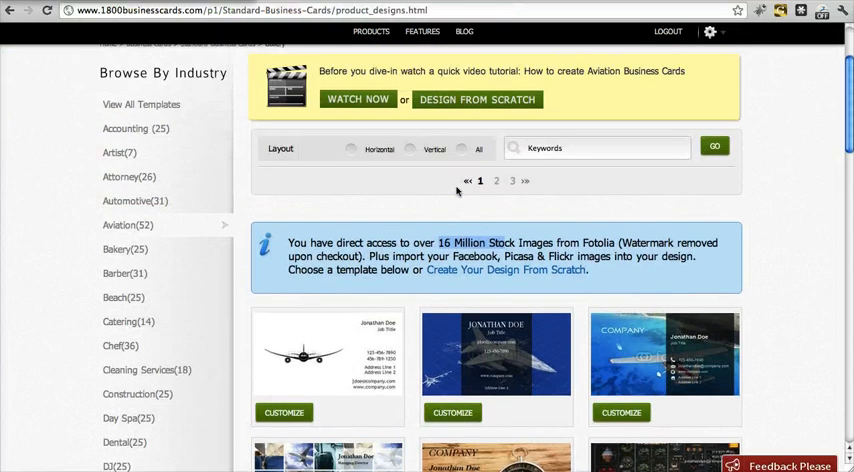
Scroll the Standard Business Cards gallery to reveal aviation-themed card templates.
{"action": "scroll", "scroll_direction": "down", "scroll_amount": 3}
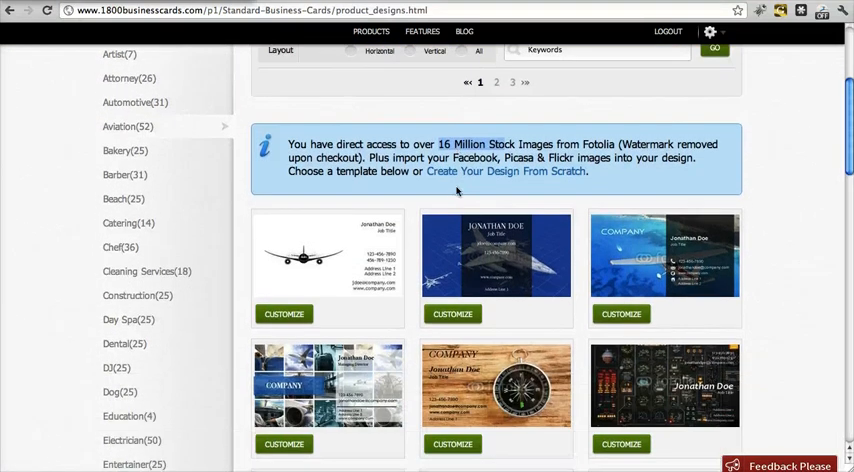